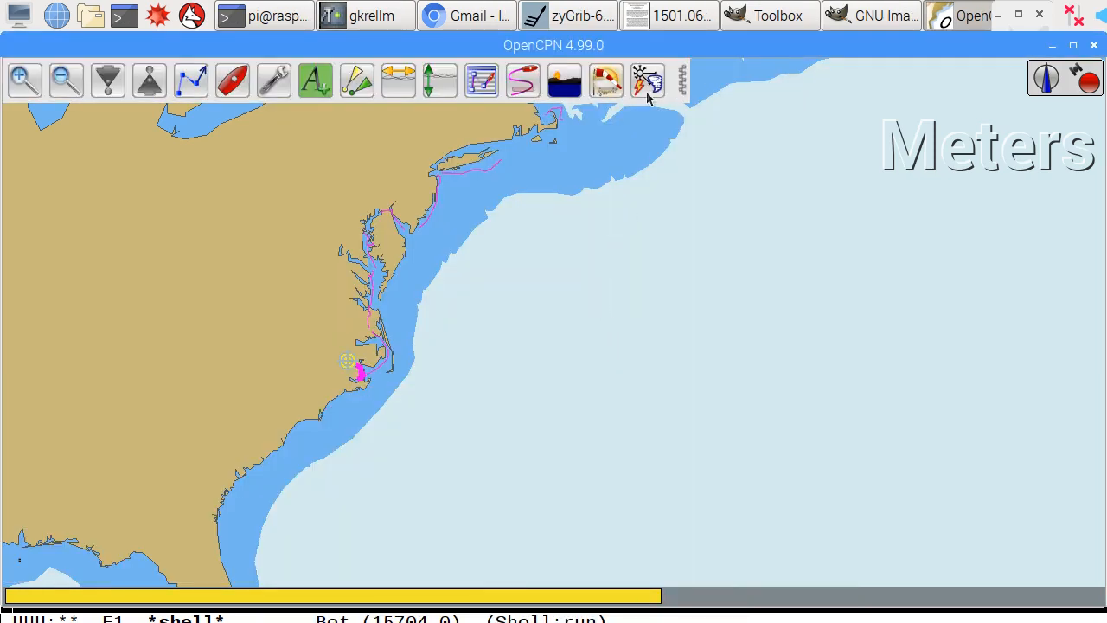
Show the Climatology Control panel with April as the month and enable the wind overlay
click(647, 81)
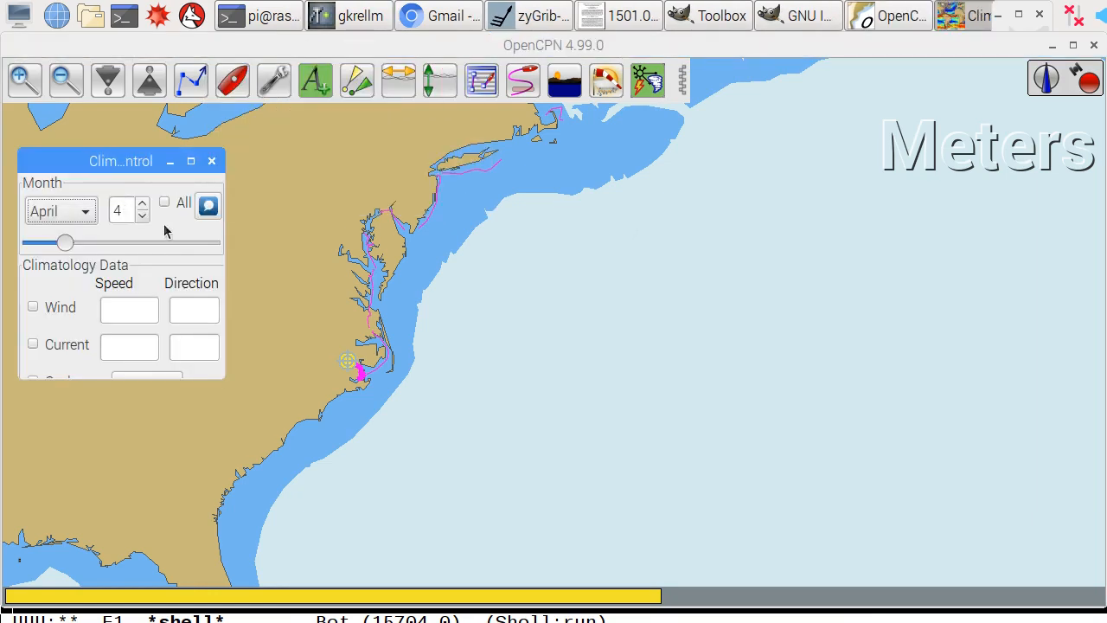
click(60, 211)
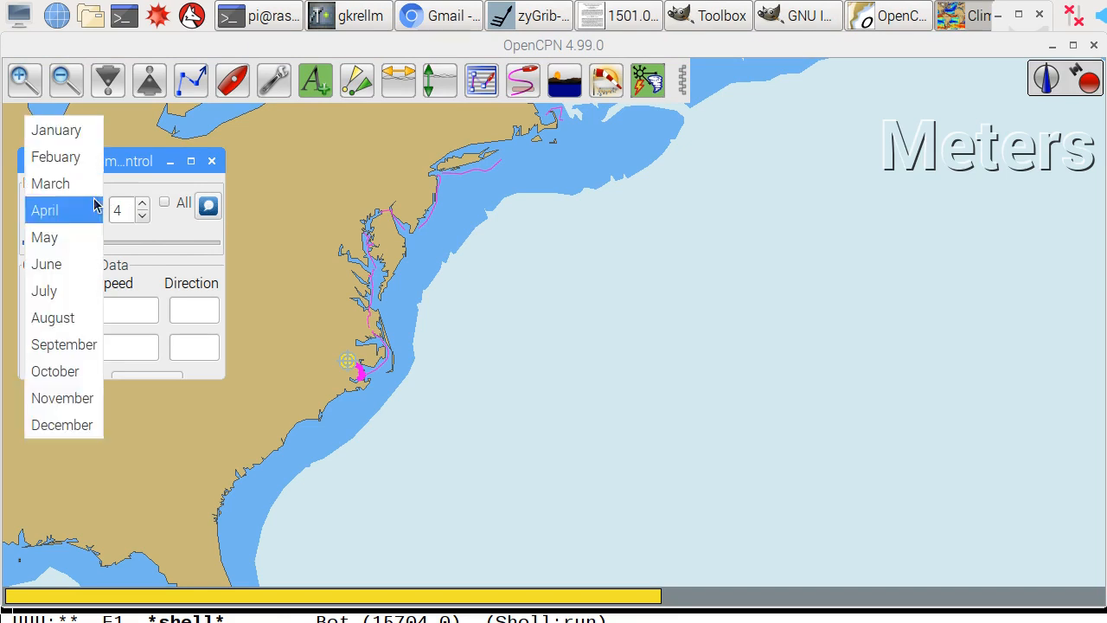
click(45, 263)
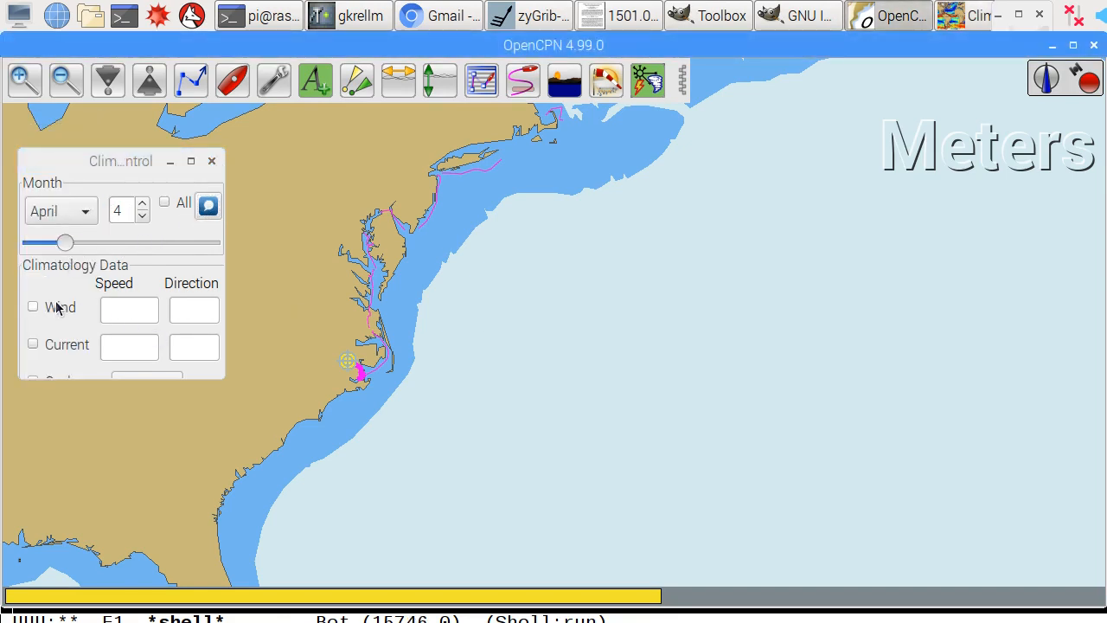
click(33, 306)
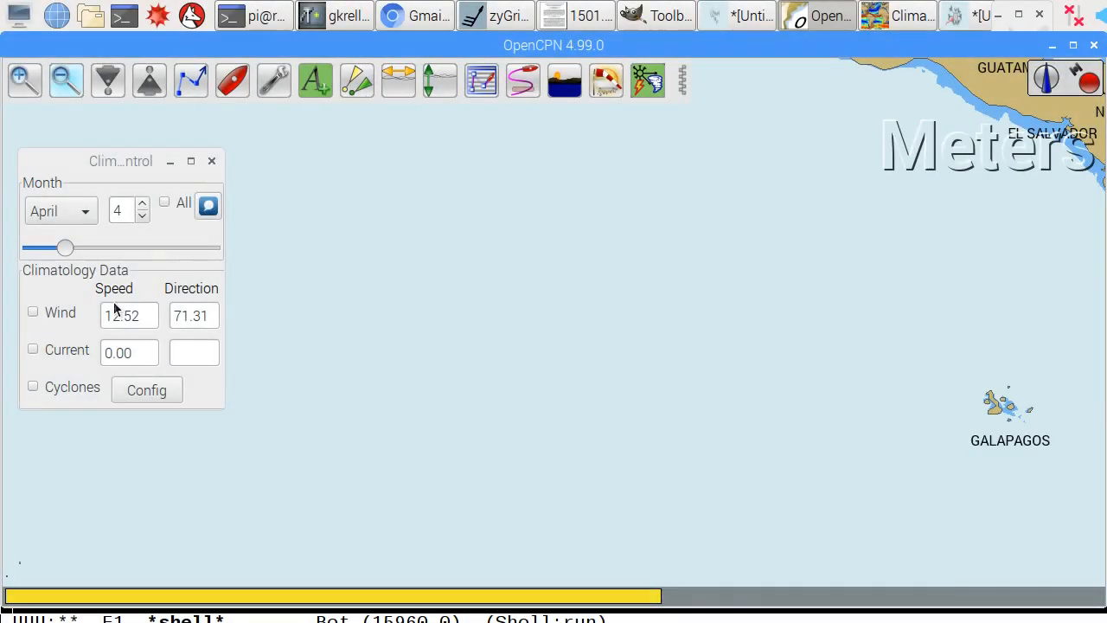
Enable the Current overlay and sweep the date through July, October, December and back to March
click(34, 349)
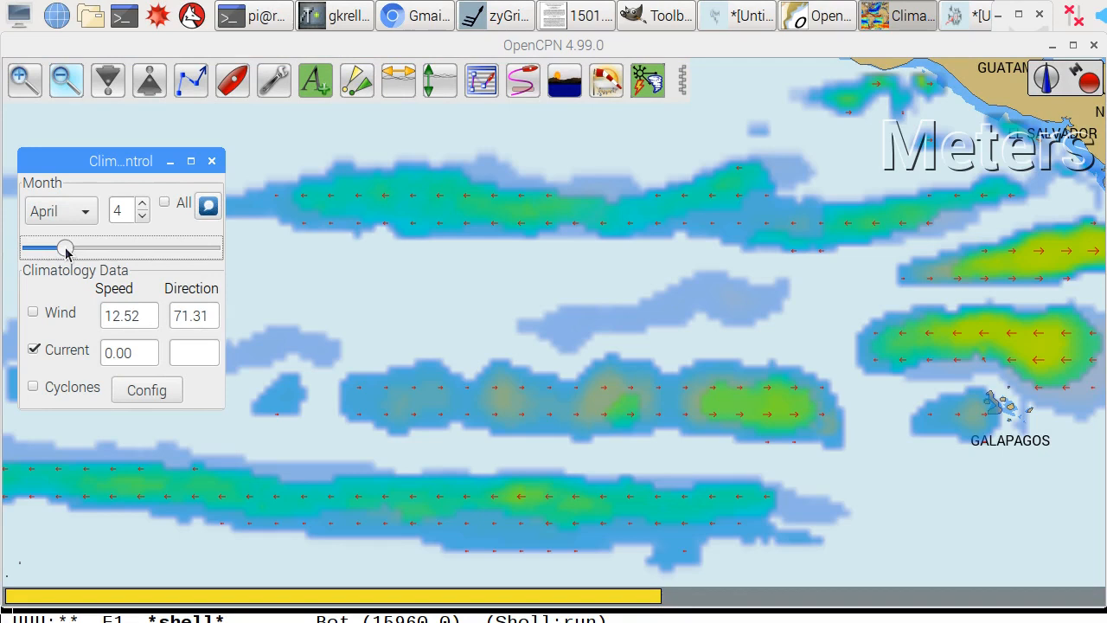
drag(66, 249, 103, 249)
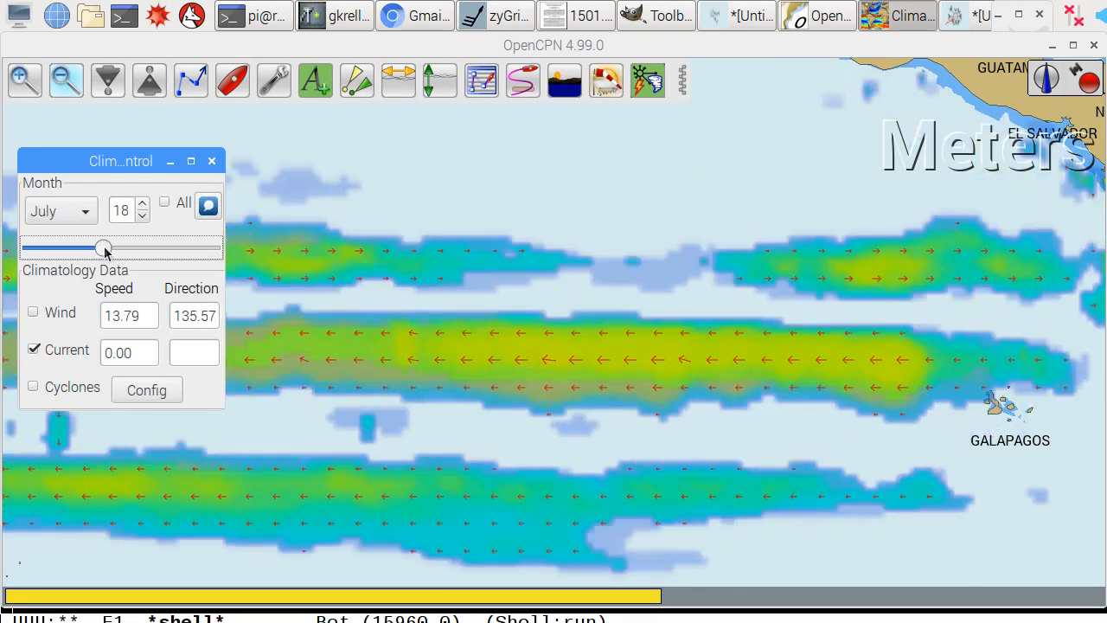
drag(104, 249, 134, 249)
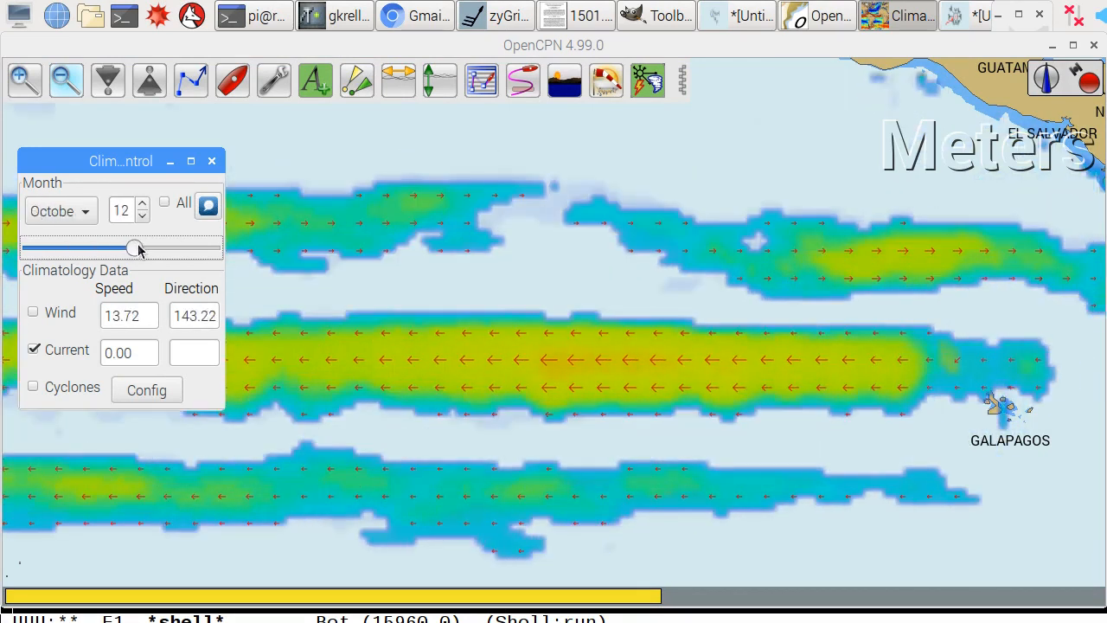
drag(135, 249, 159, 249)
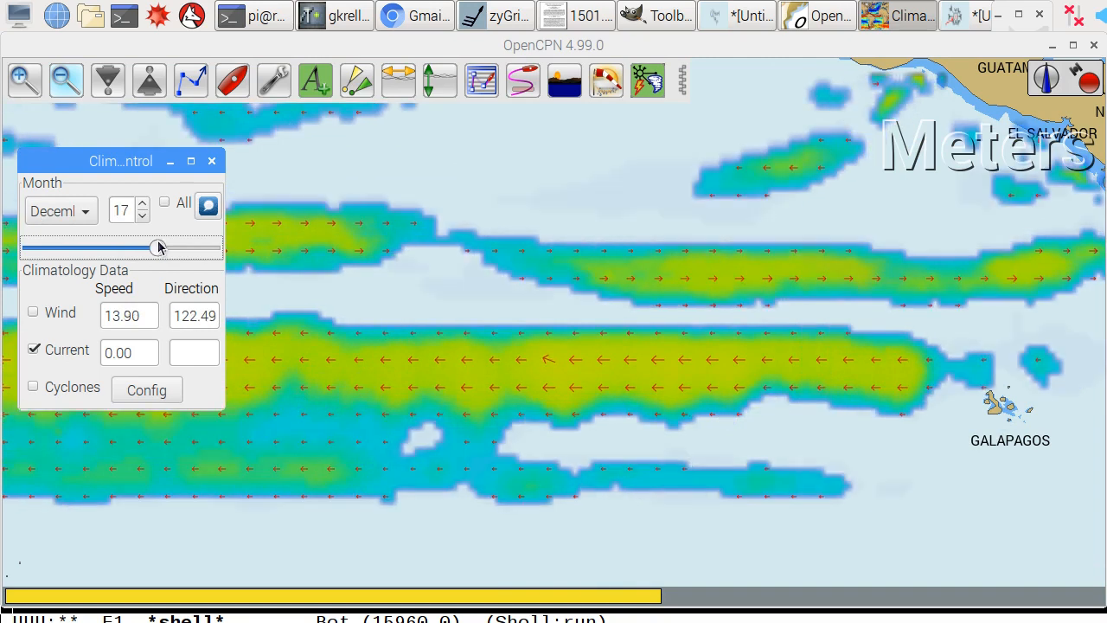
drag(159, 249, 186, 249)
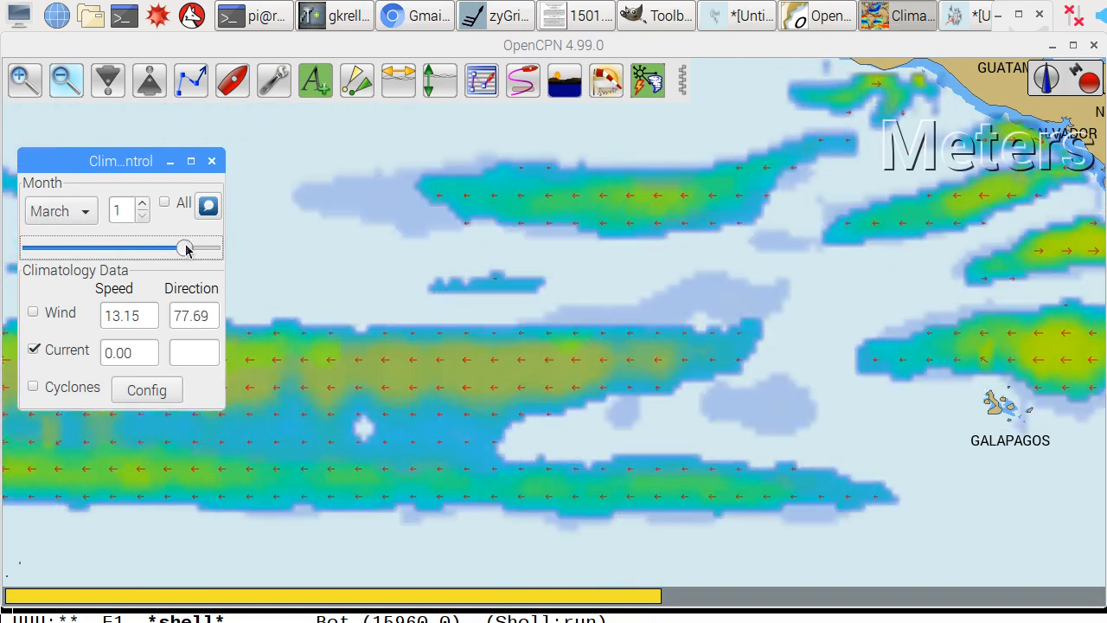
drag(183, 249, 204, 249)
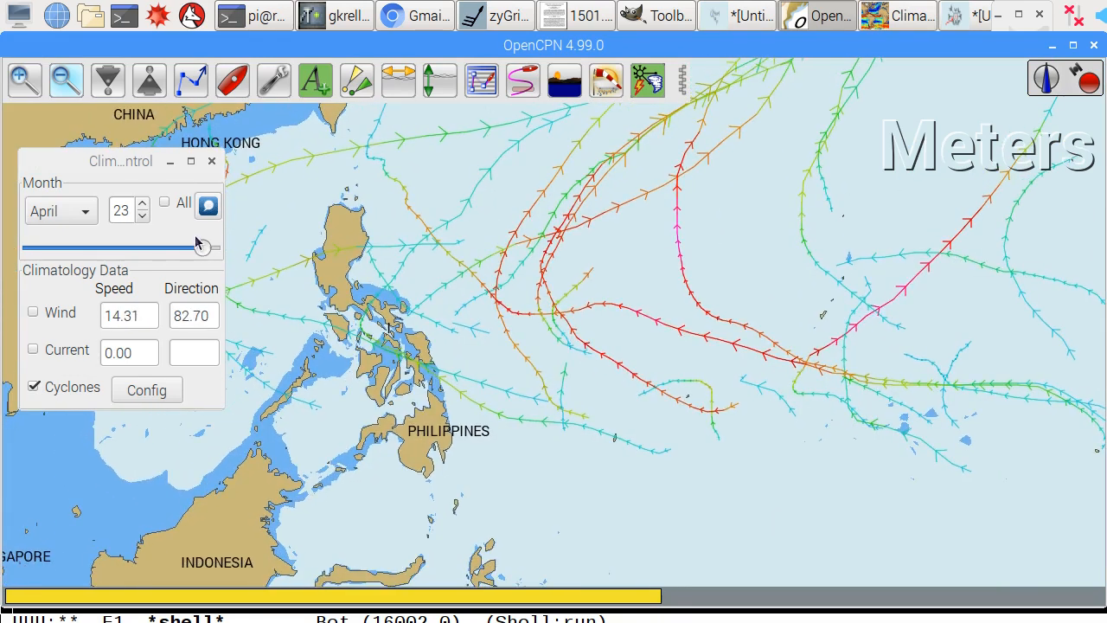
Sweep cyclone tracks over the Philippines from April through June, August, October to December
drag(205, 247, 69, 247)
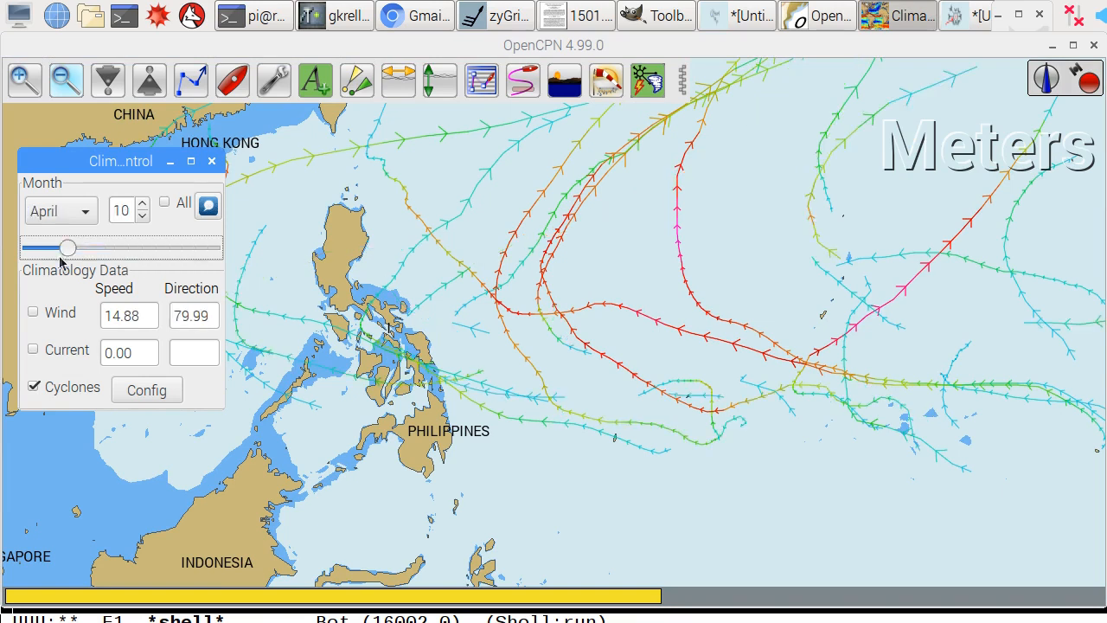
drag(69, 249, 91, 249)
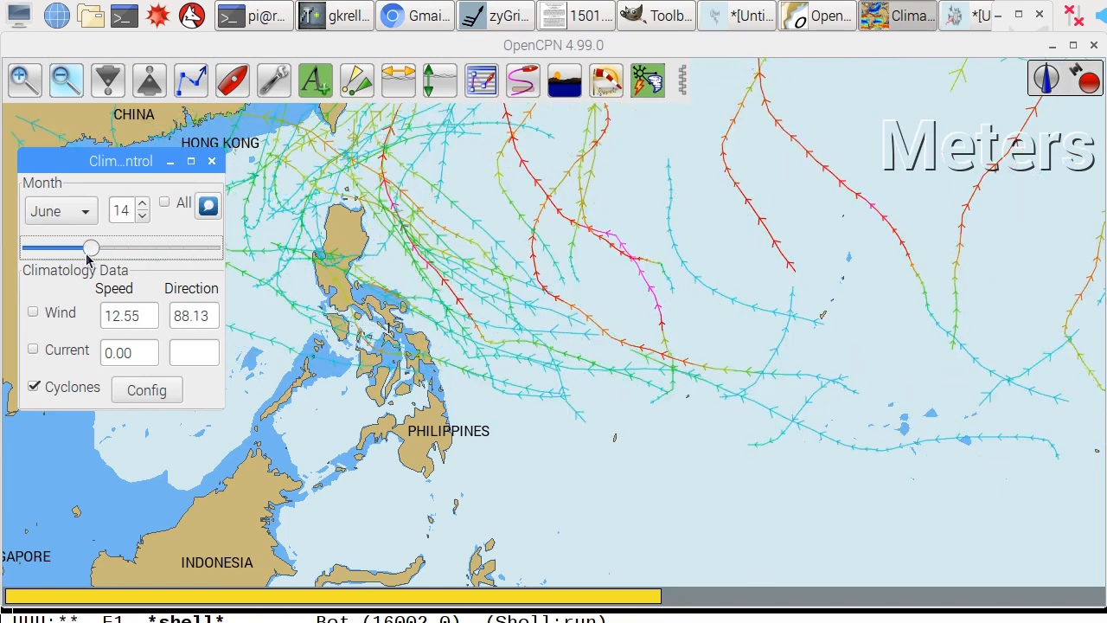
drag(90, 249, 115, 249)
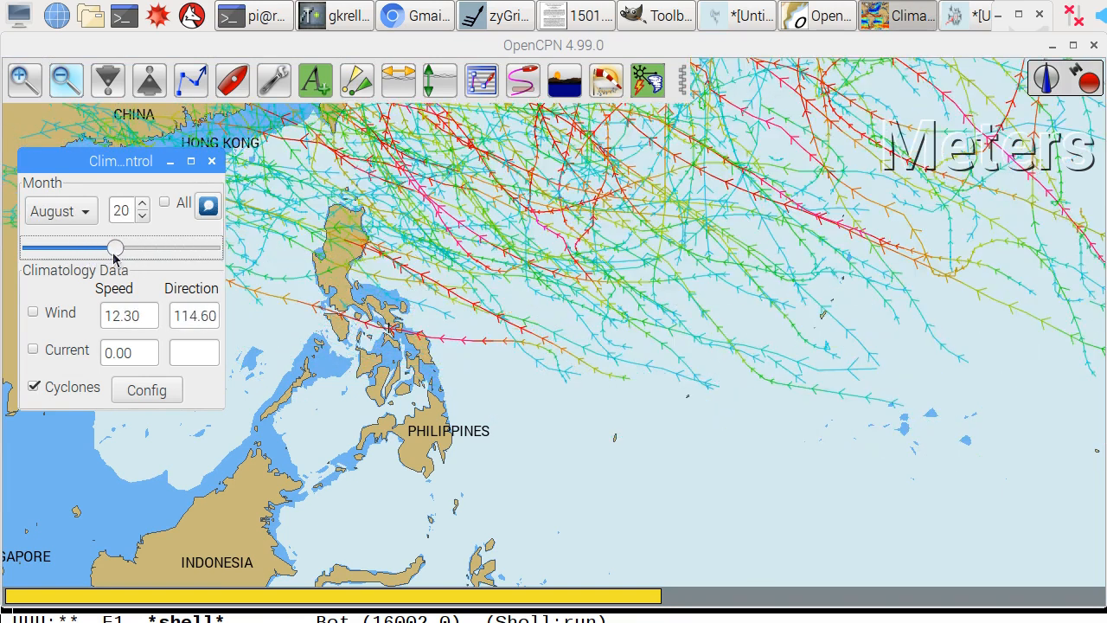
drag(116, 249, 136, 249)
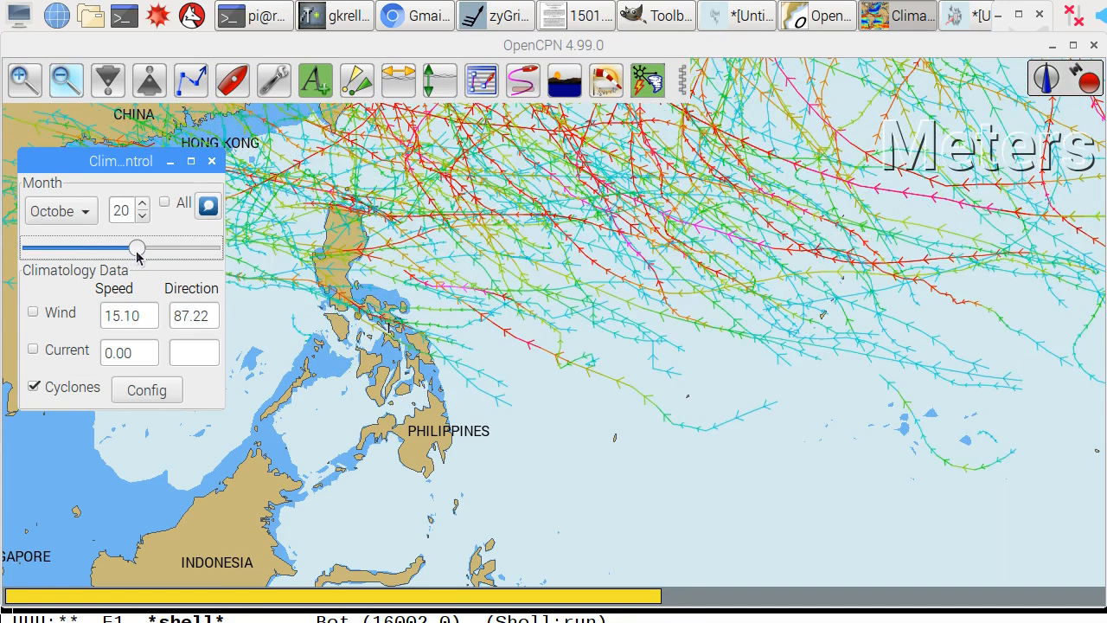
drag(135, 249, 159, 249)
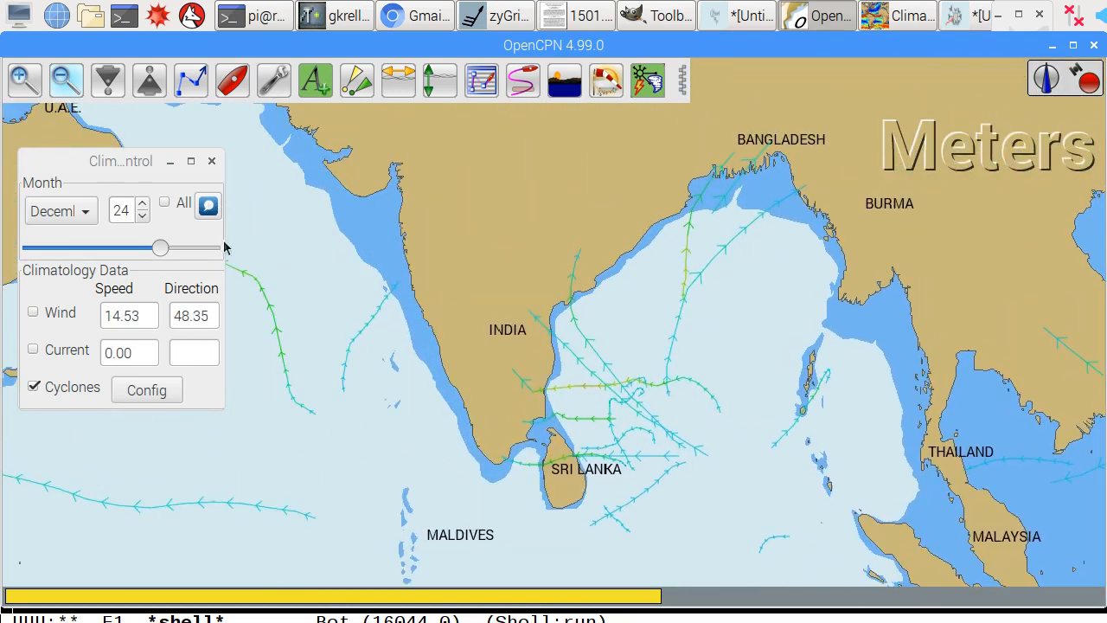
Sweep cyclone tracks over the Bay of Bengal from January through April, June, October to March
drag(159, 249, 36, 249)
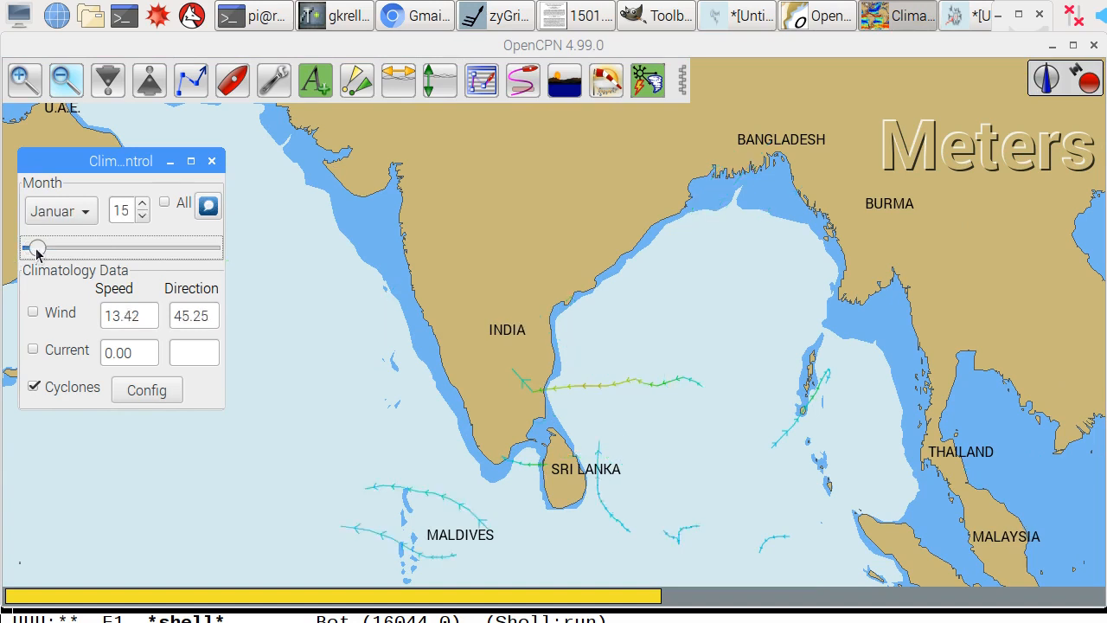
drag(38, 249, 72, 249)
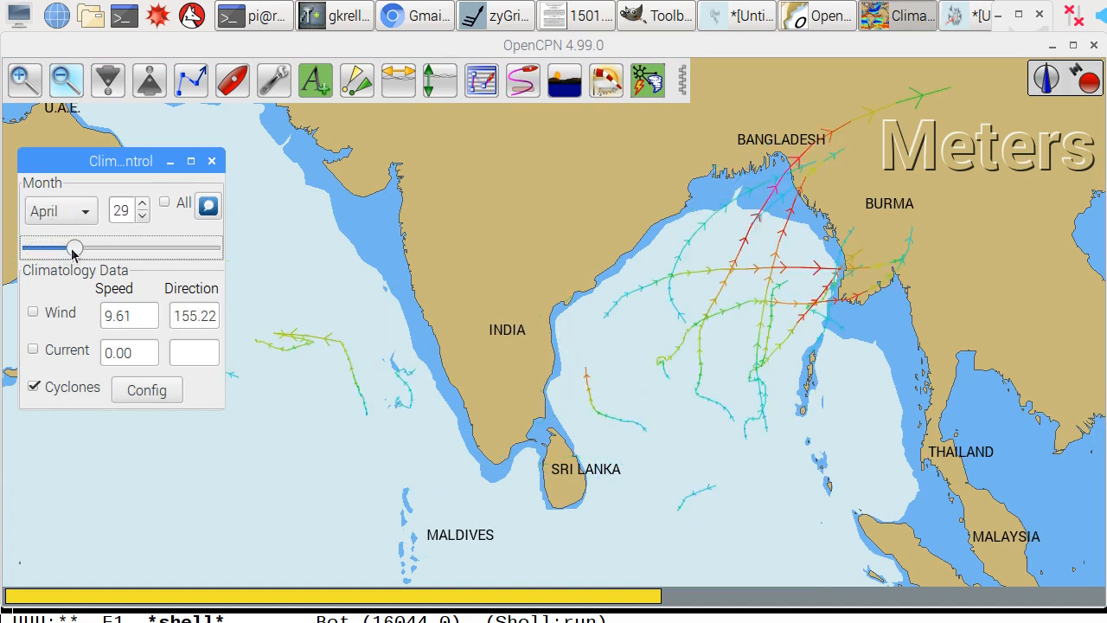
drag(73, 249, 93, 249)
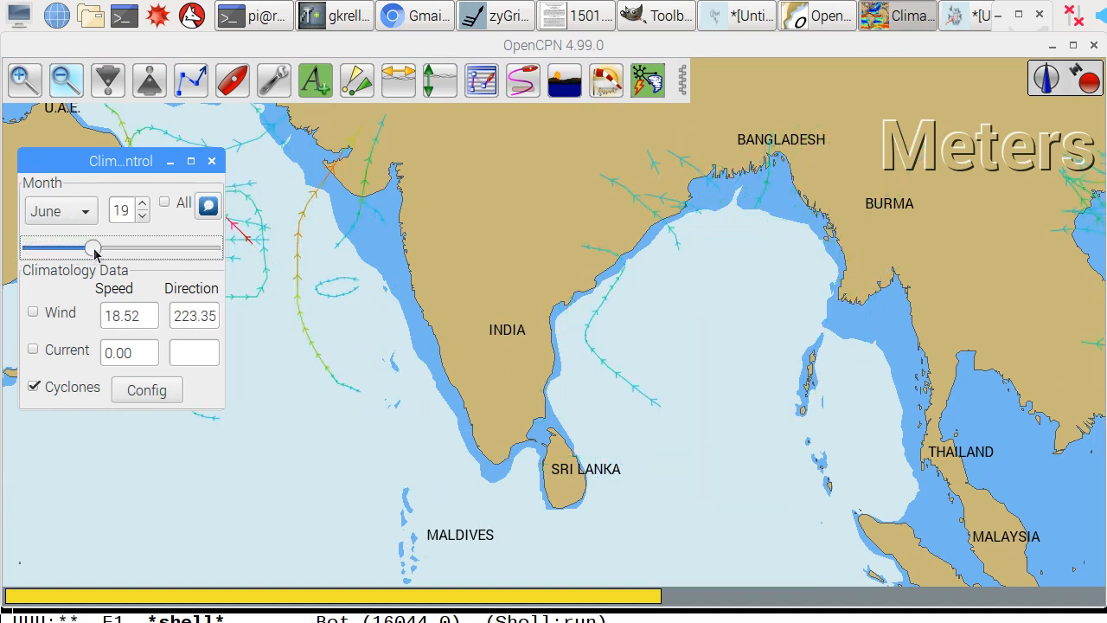
drag(93, 249, 138, 249)
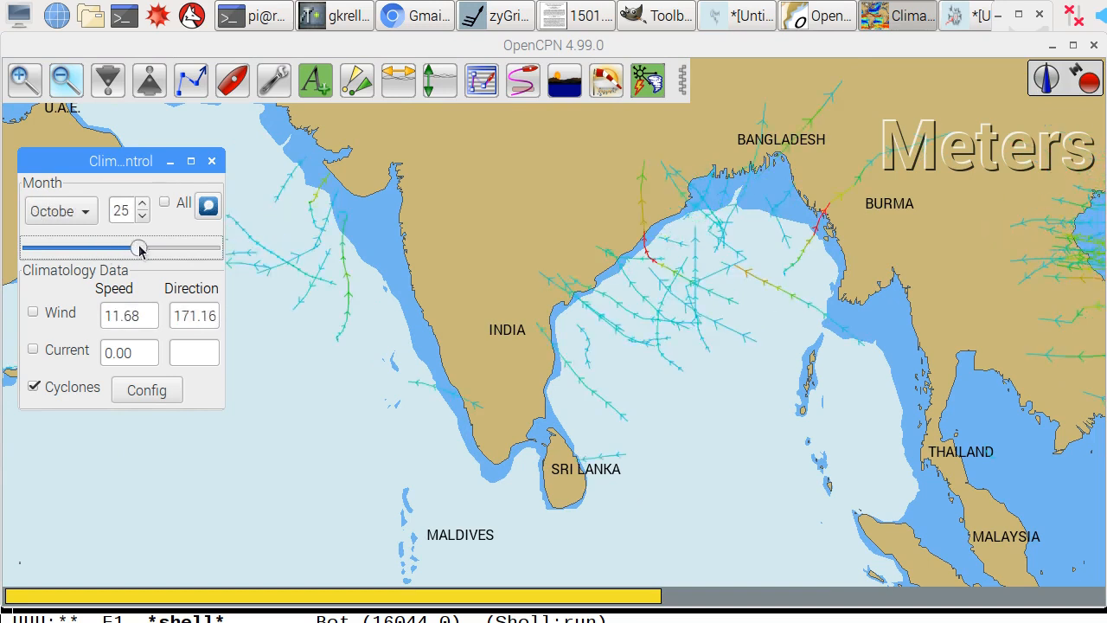
drag(138, 249, 164, 249)
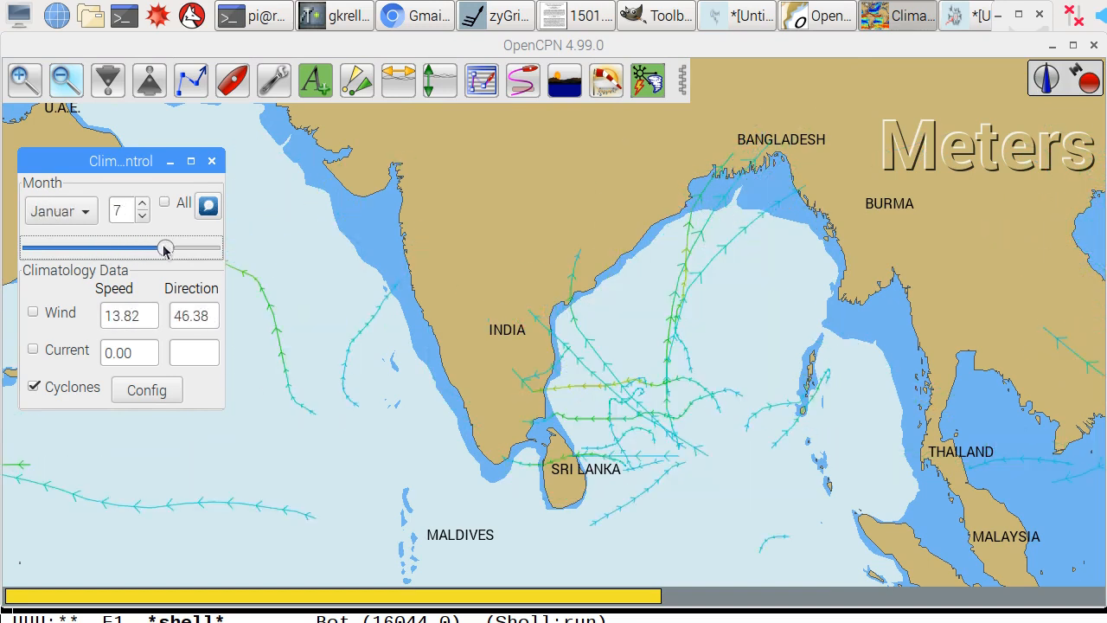
drag(165, 249, 184, 249)
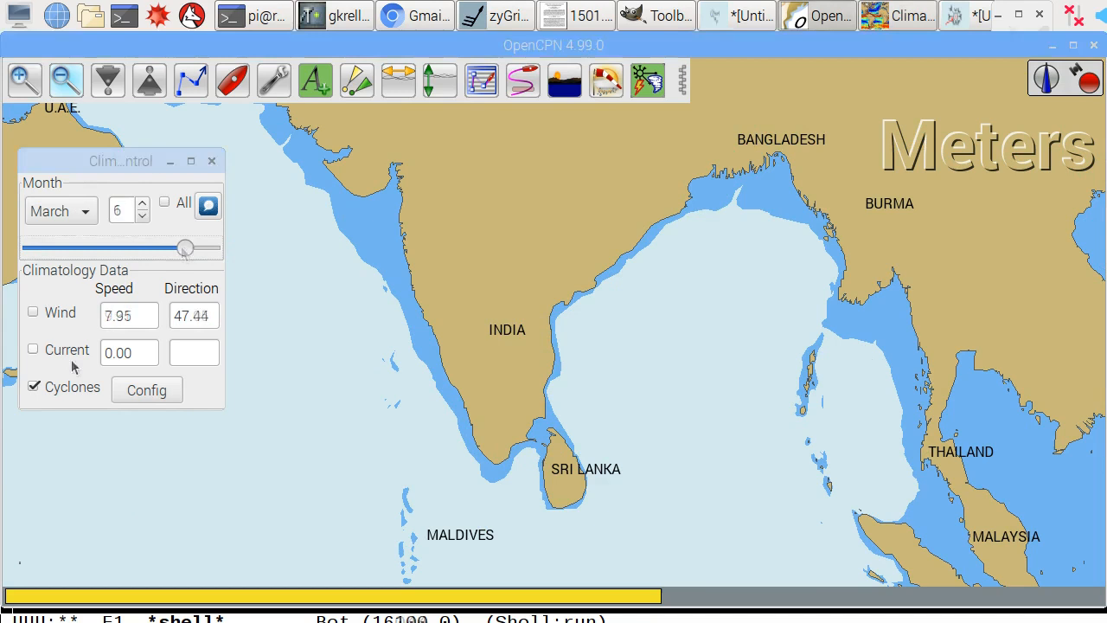
In the configuration, review Cyclones, enable Direction Arrows for Wind in Standard Displays, and close it
click(145, 391)
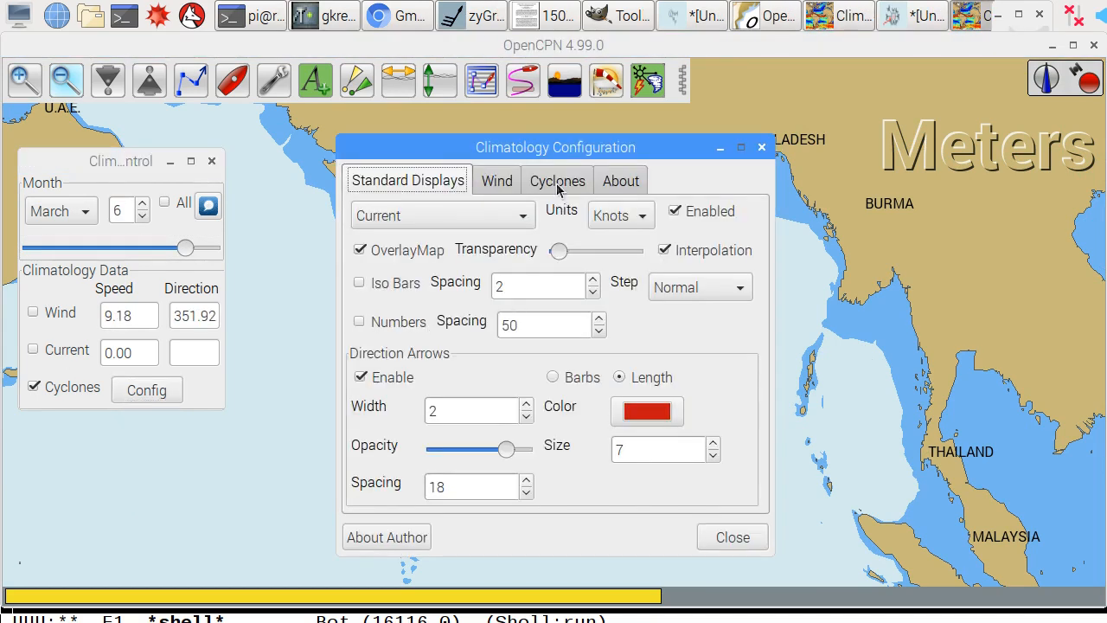
click(557, 180)
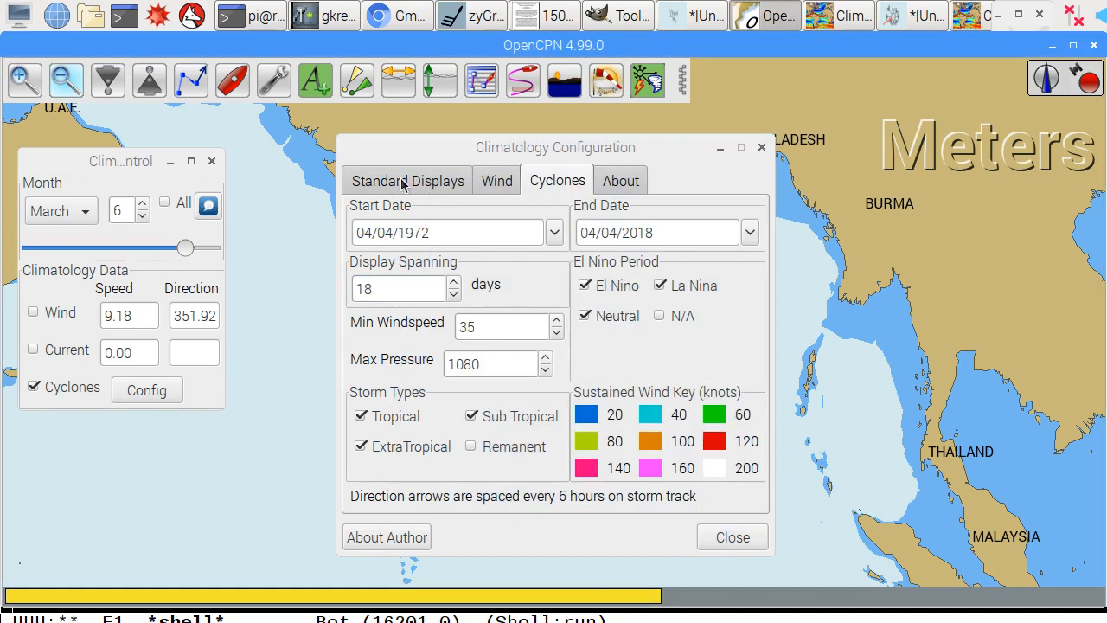
click(408, 179)
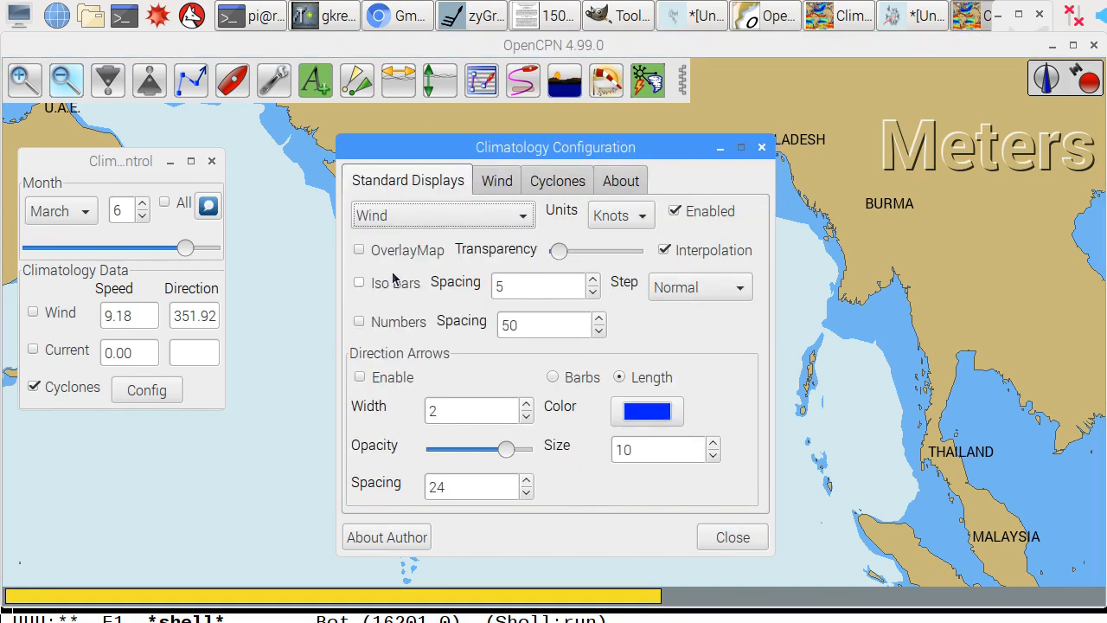
click(360, 377)
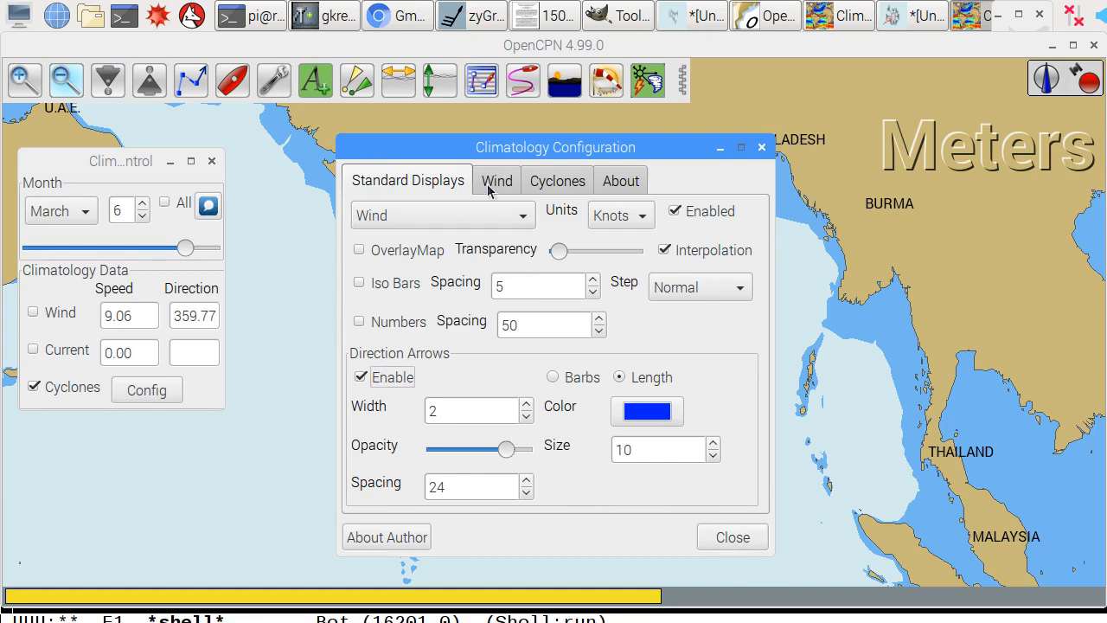
click(496, 179)
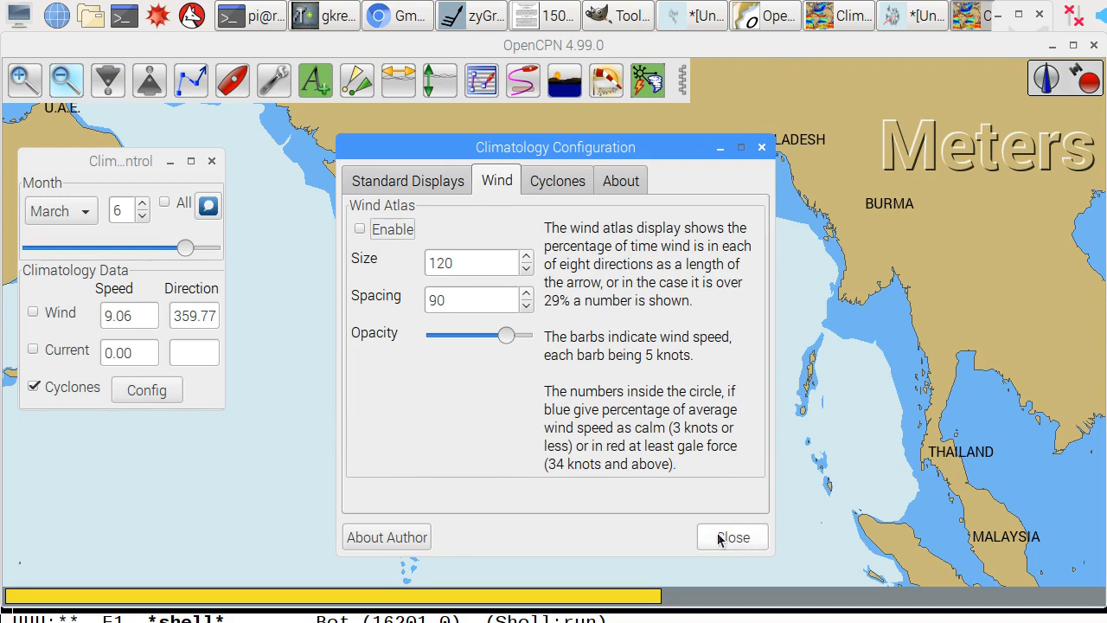
click(732, 536)
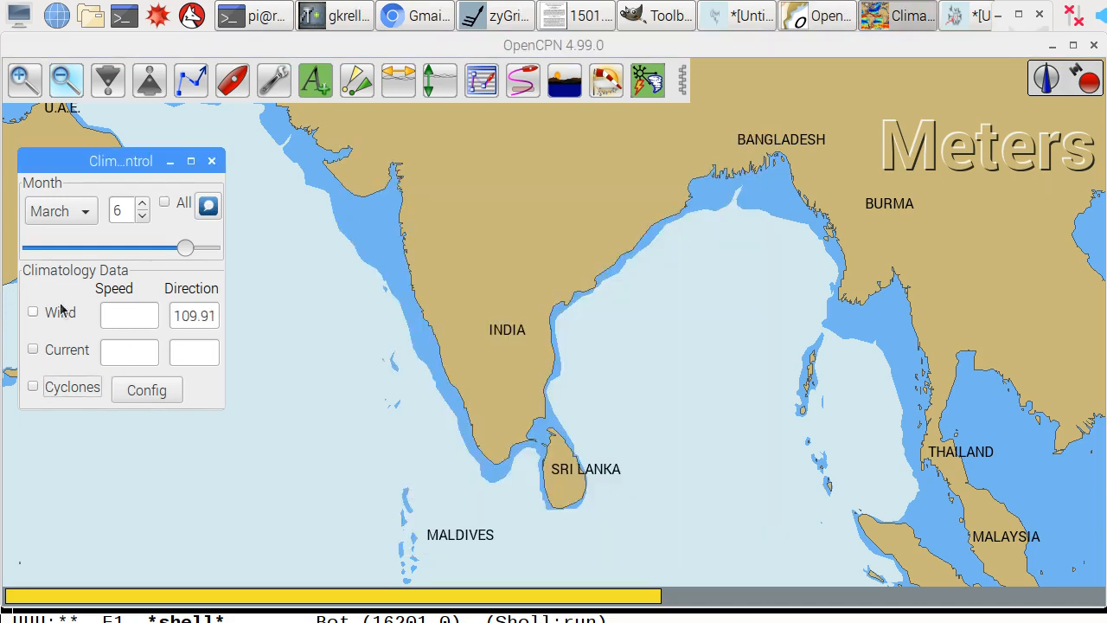
Show wind arrows over the South Atlantic, step the month to November then January, and hide them
click(33, 312)
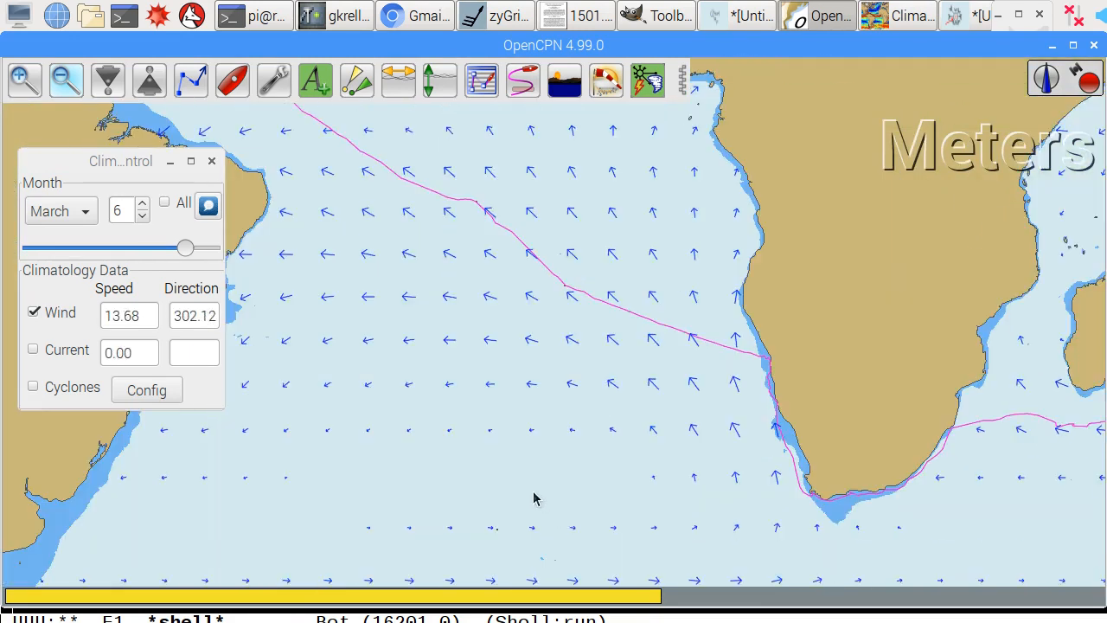
drag(184, 249, 141, 249)
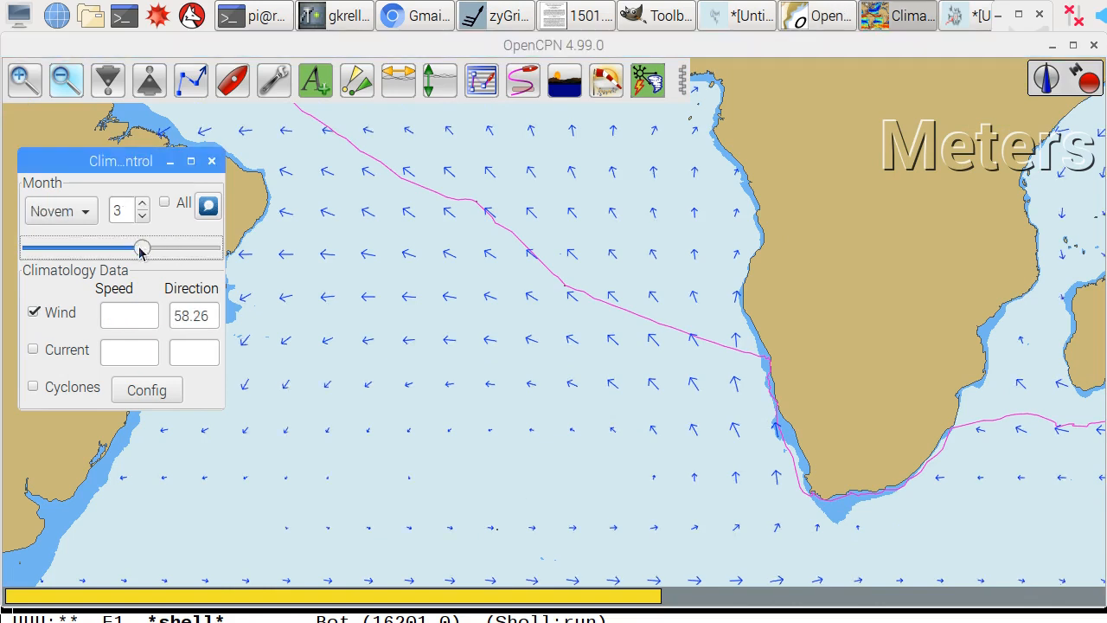
drag(142, 249, 33, 249)
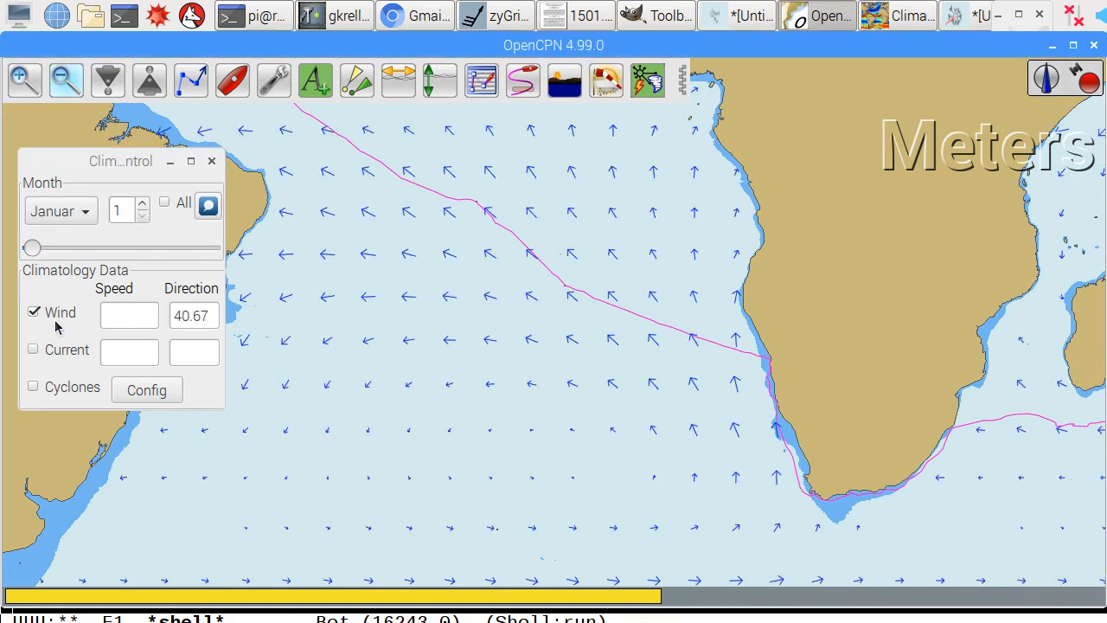
click(146, 390)
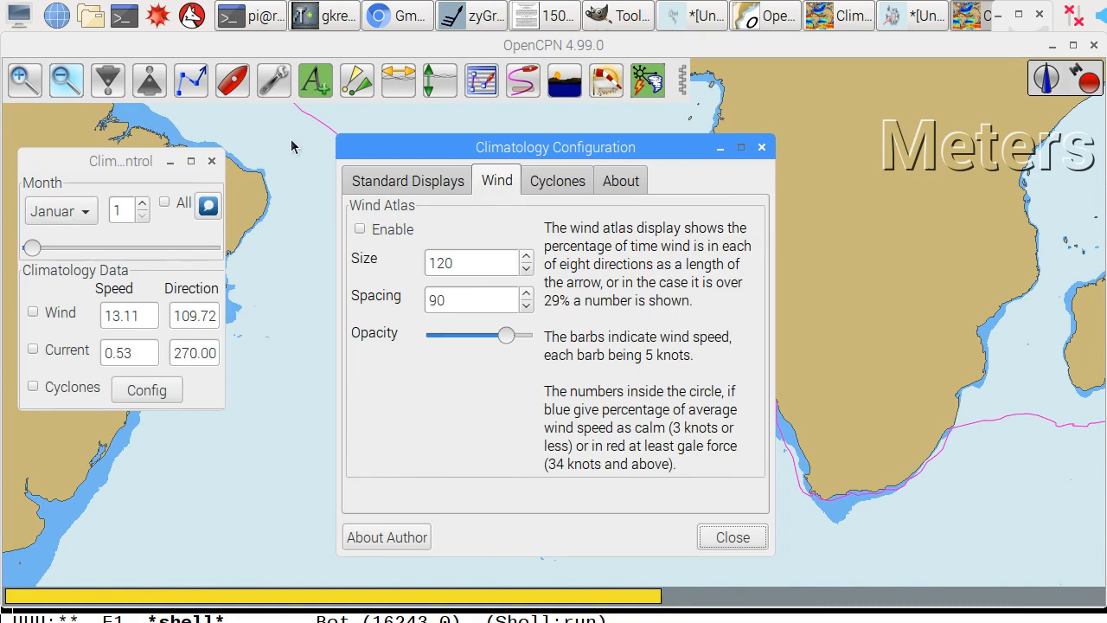
Enable the Precipitation display and view its shading on the chart for late March and mid June
click(408, 180)
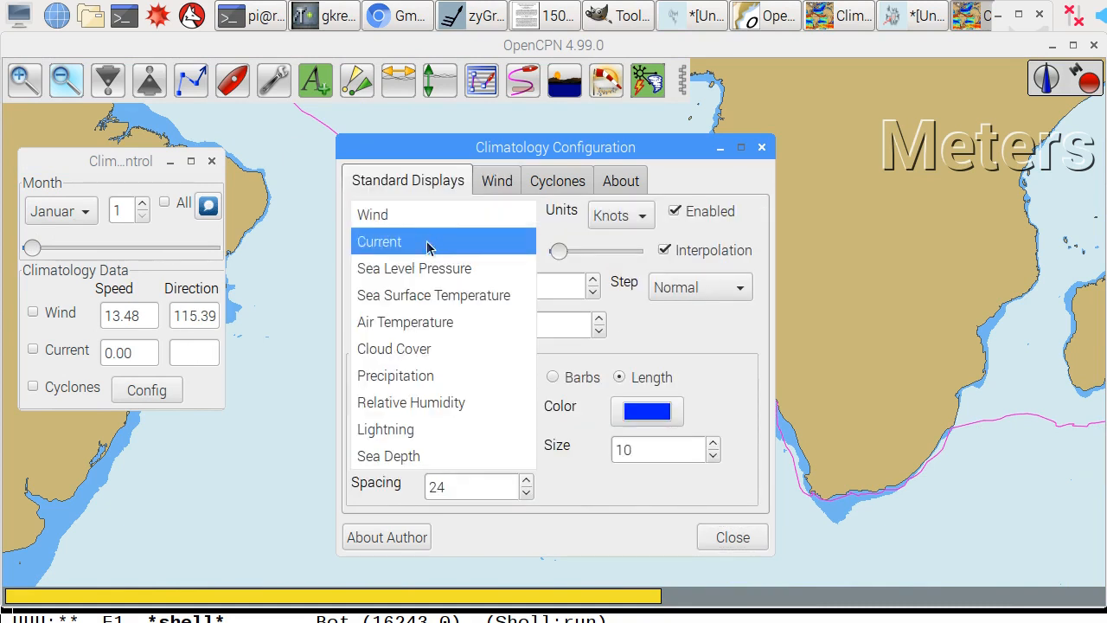
click(394, 375)
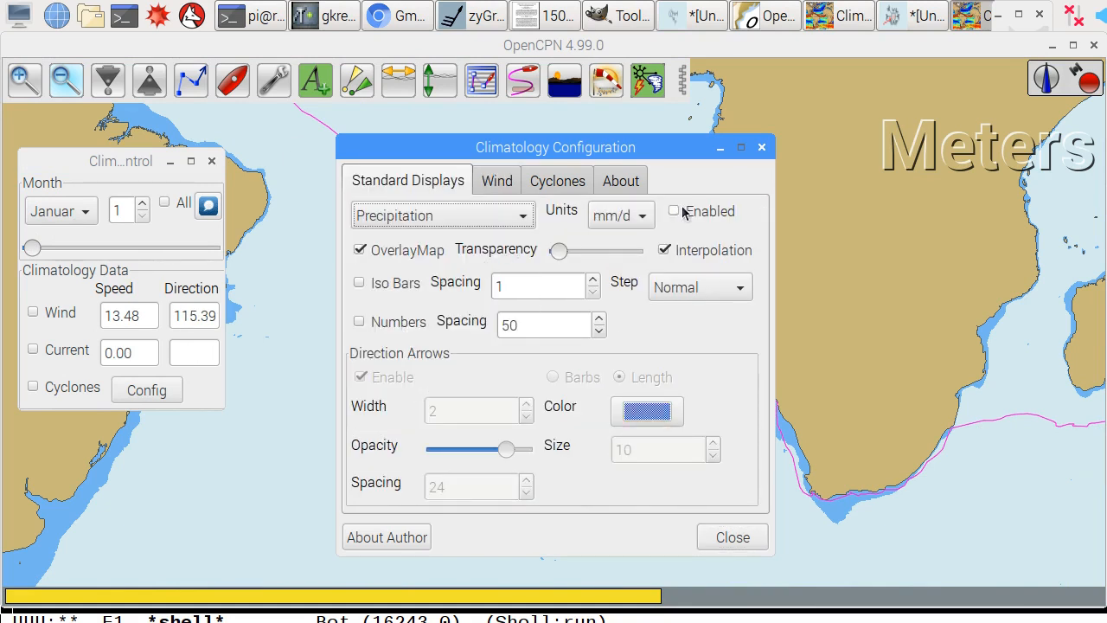
click(674, 211)
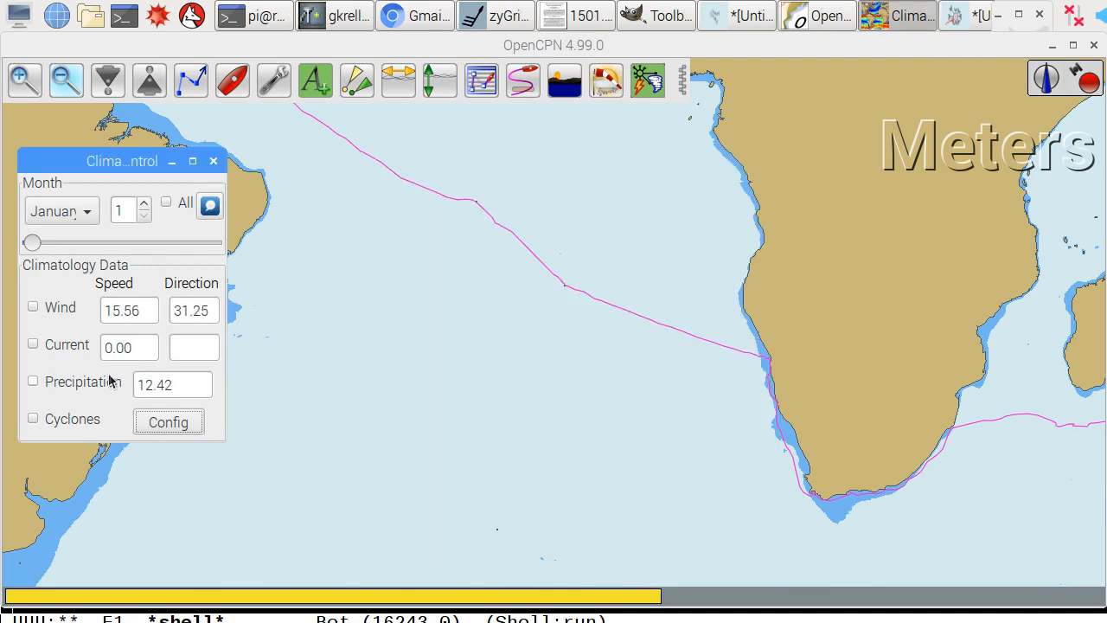
click(33, 380)
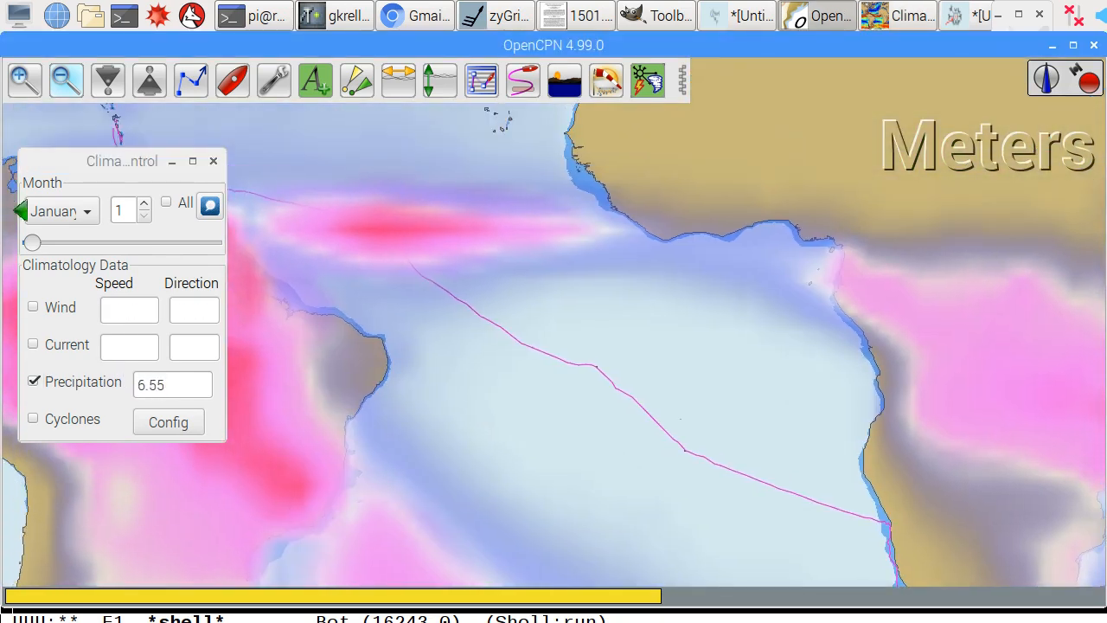
drag(33, 242, 62, 242)
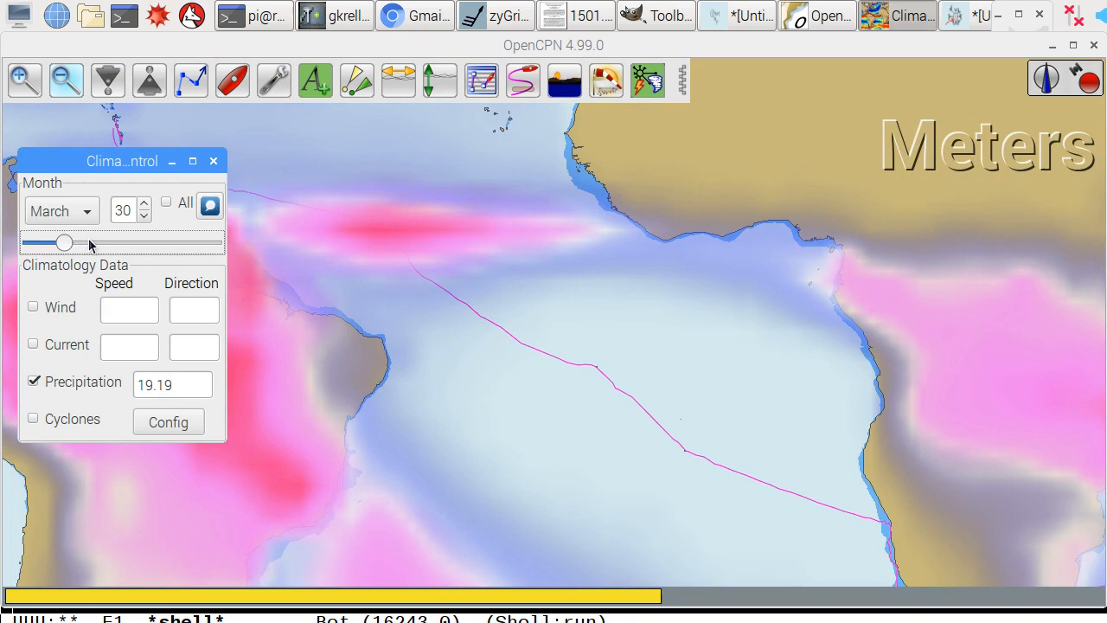
drag(64, 242, 94, 242)
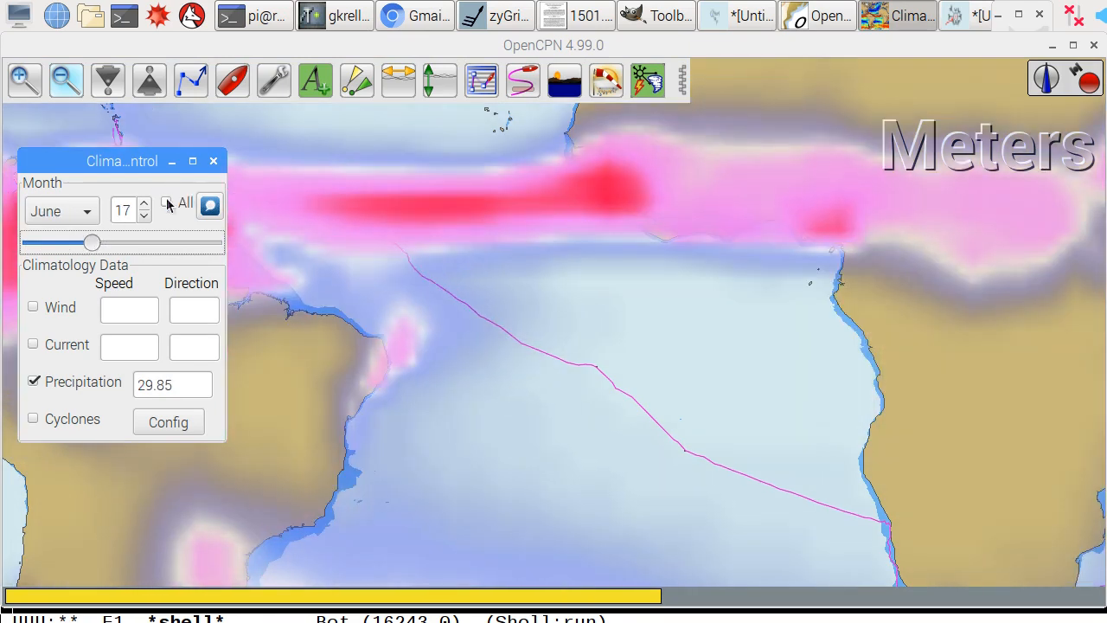
Average precipitation over all months, reopen the configuration, and search Cruisers Forum for climatology
click(166, 204)
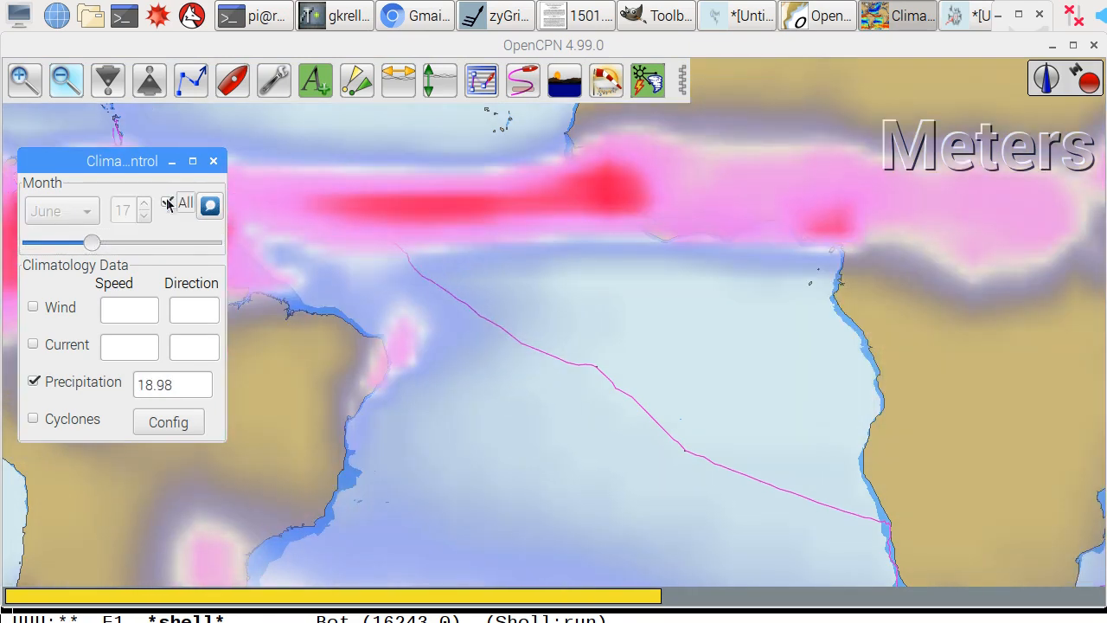
click(168, 201)
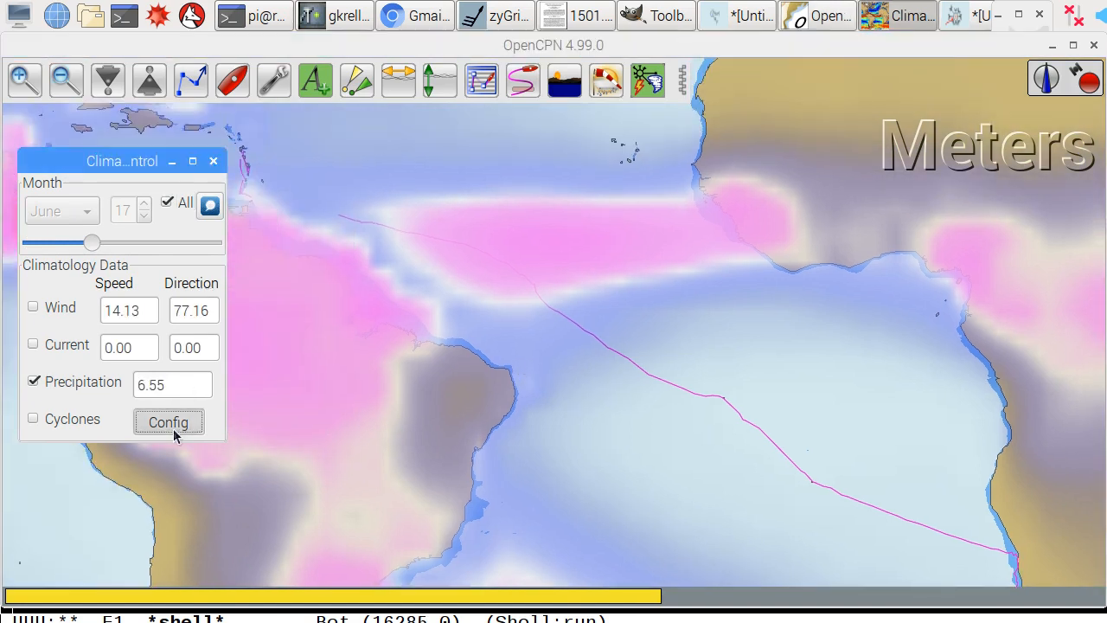
click(168, 421)
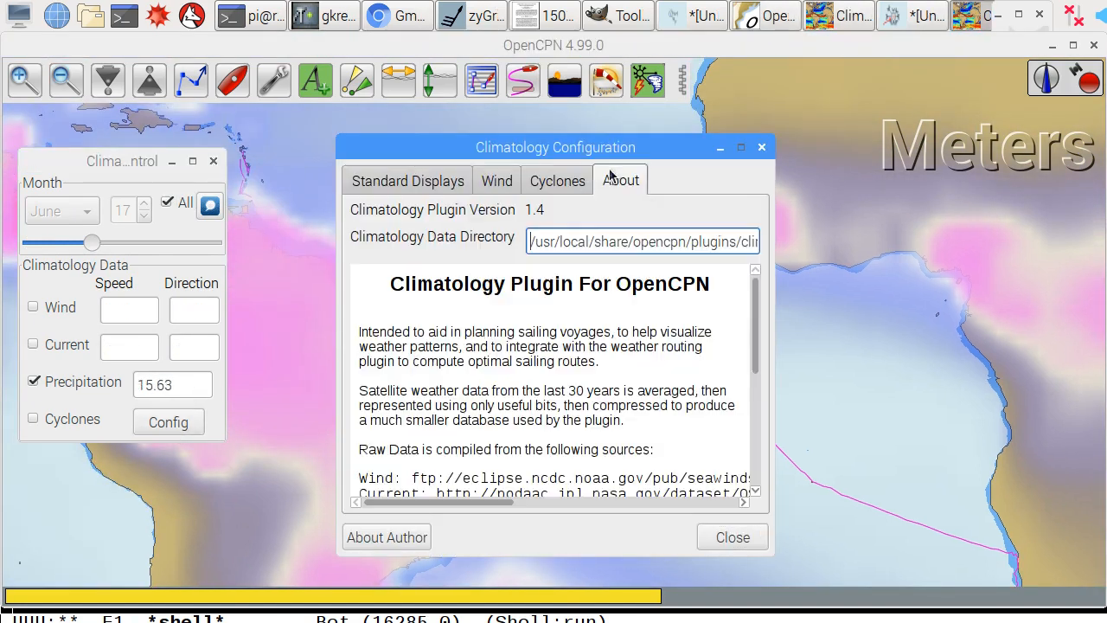
scroll(down, 3)
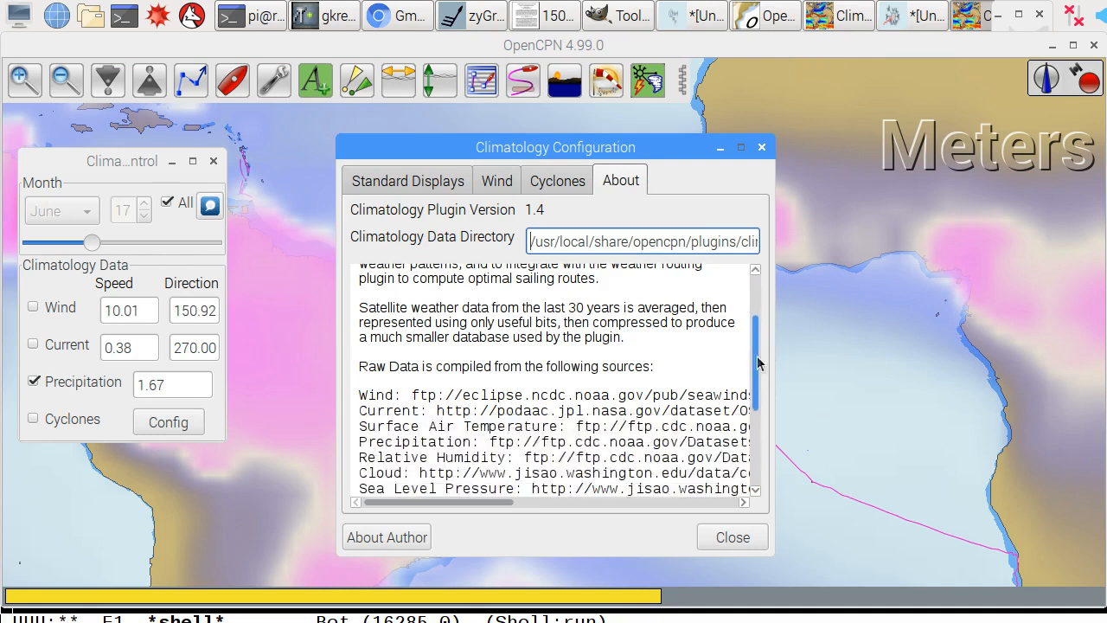
scroll(down, 3)
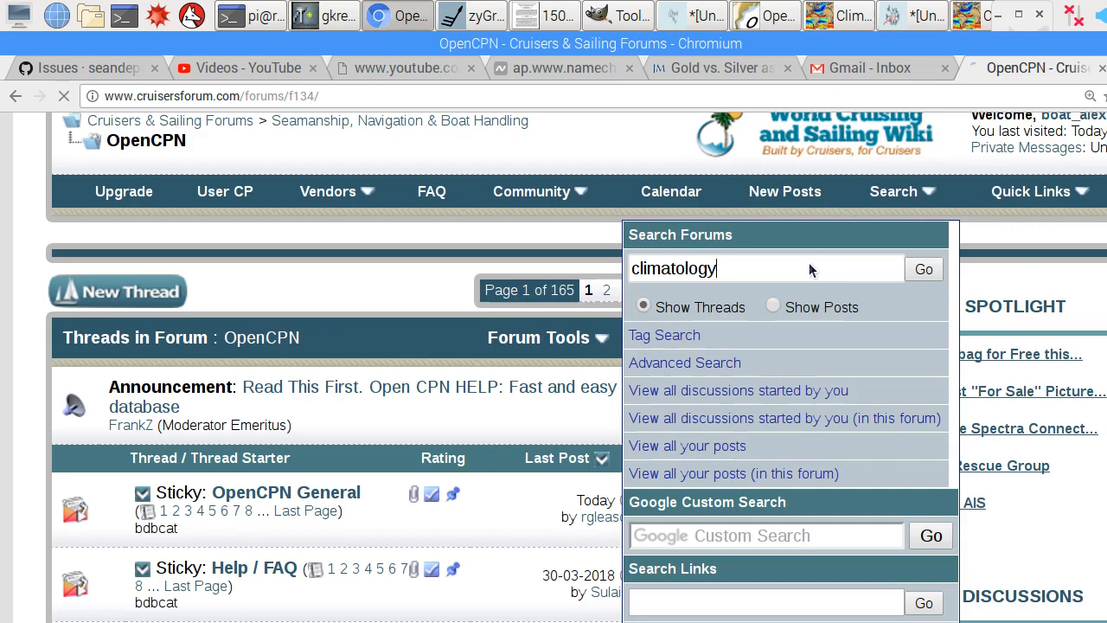
click(923, 270)
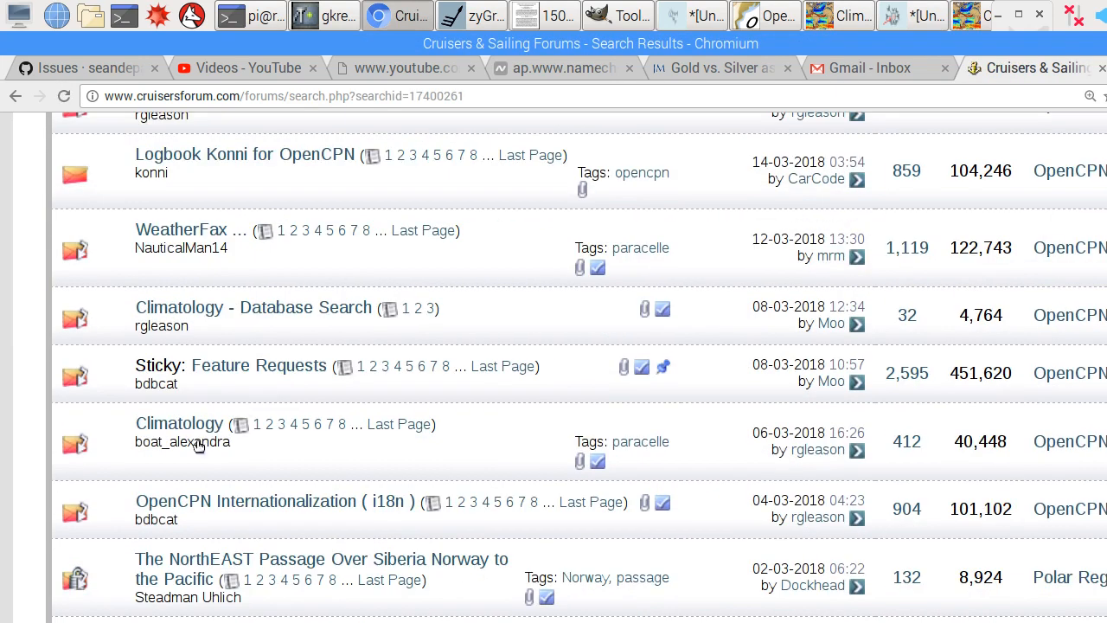